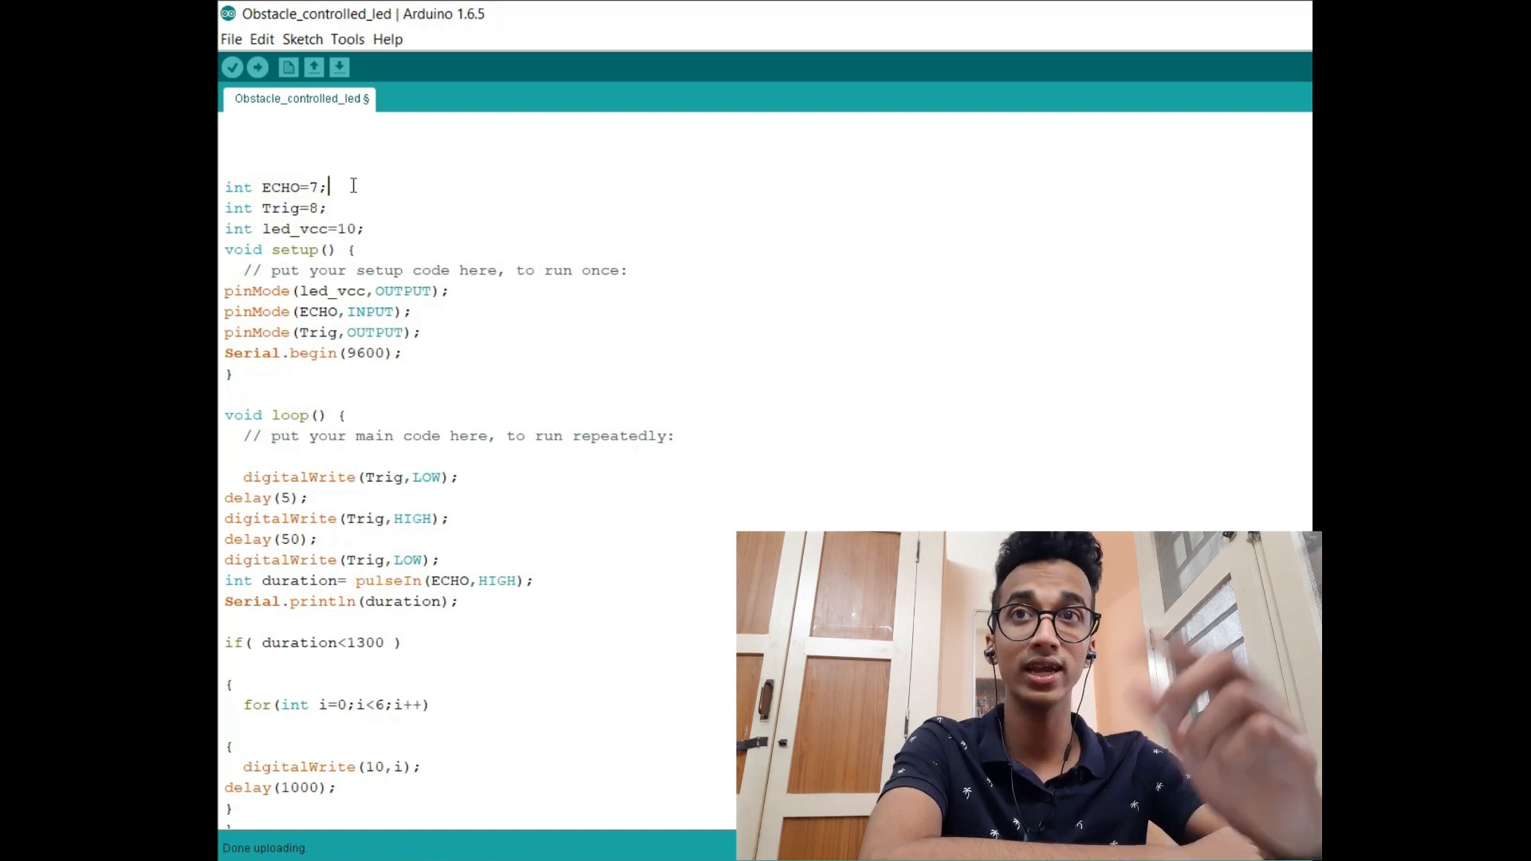
Review the setup and trigger lines: Serial.begin and the Trig HIGH pulse sequence
double_click(276, 208)
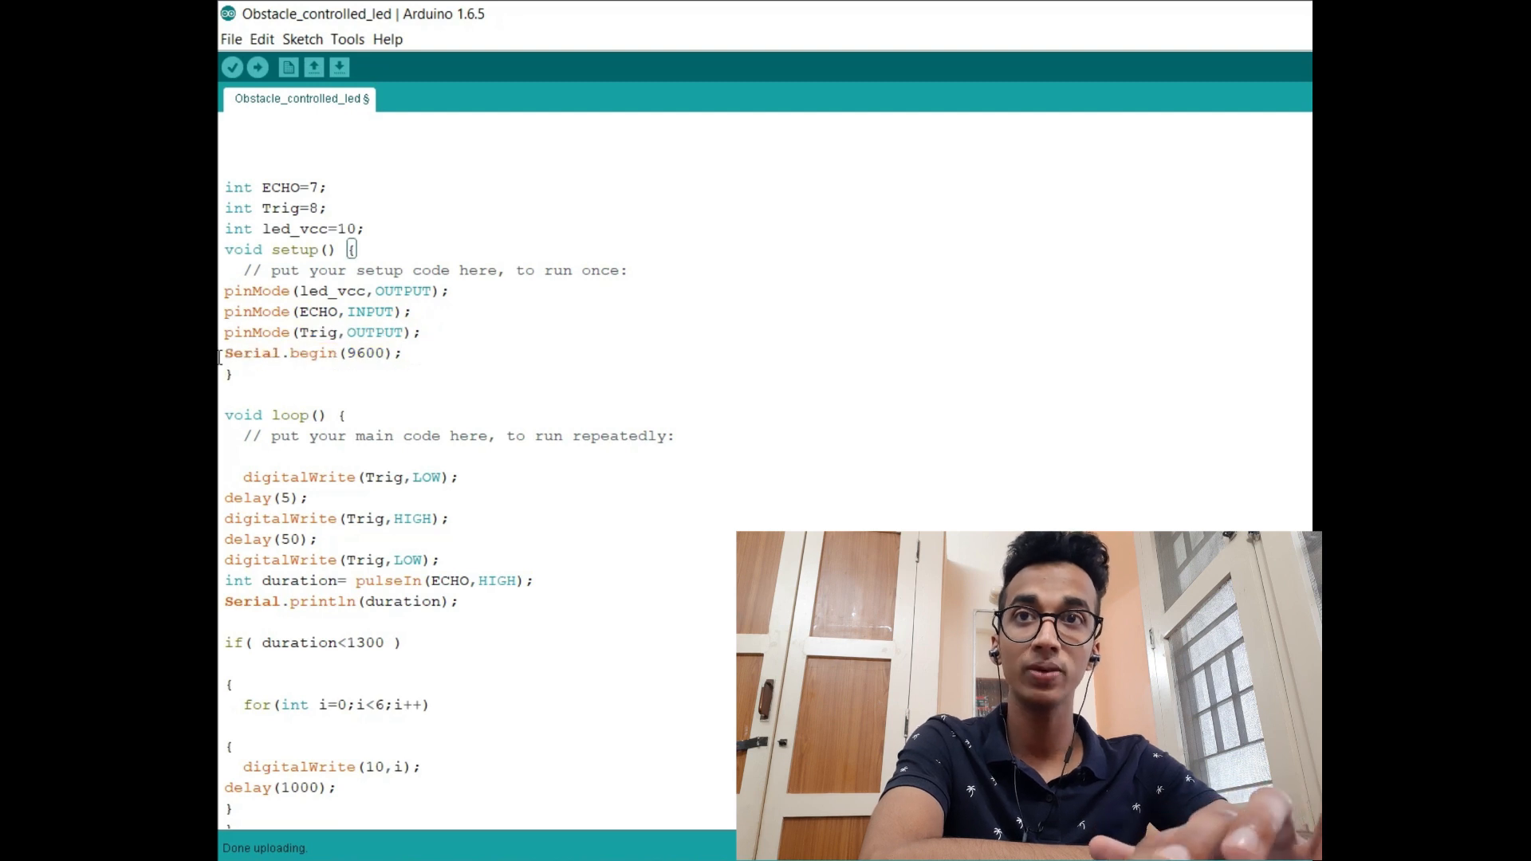
double_click(284, 352)
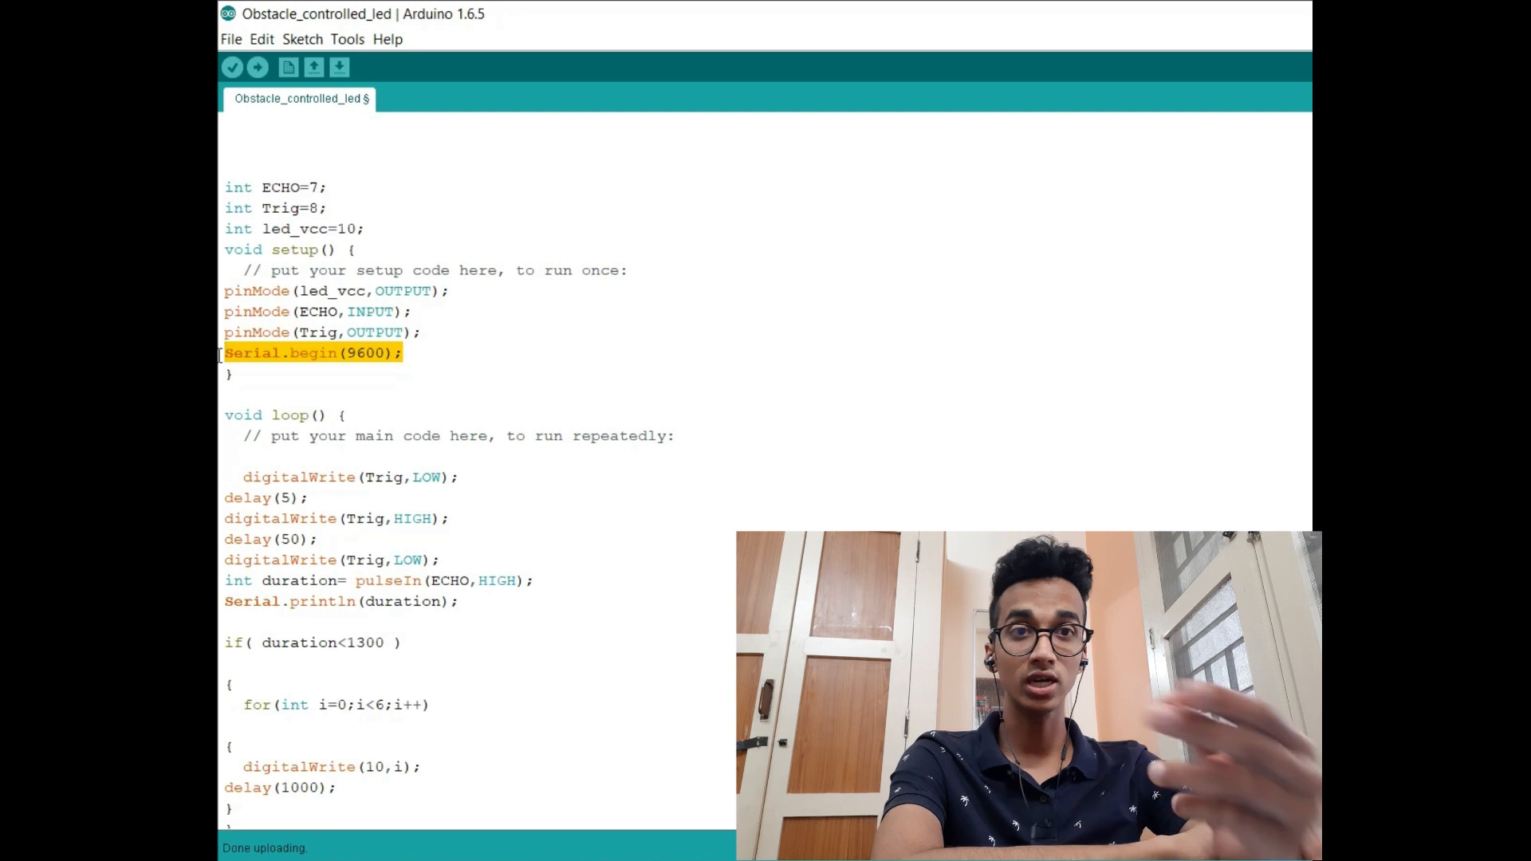
scroll(down, 3)
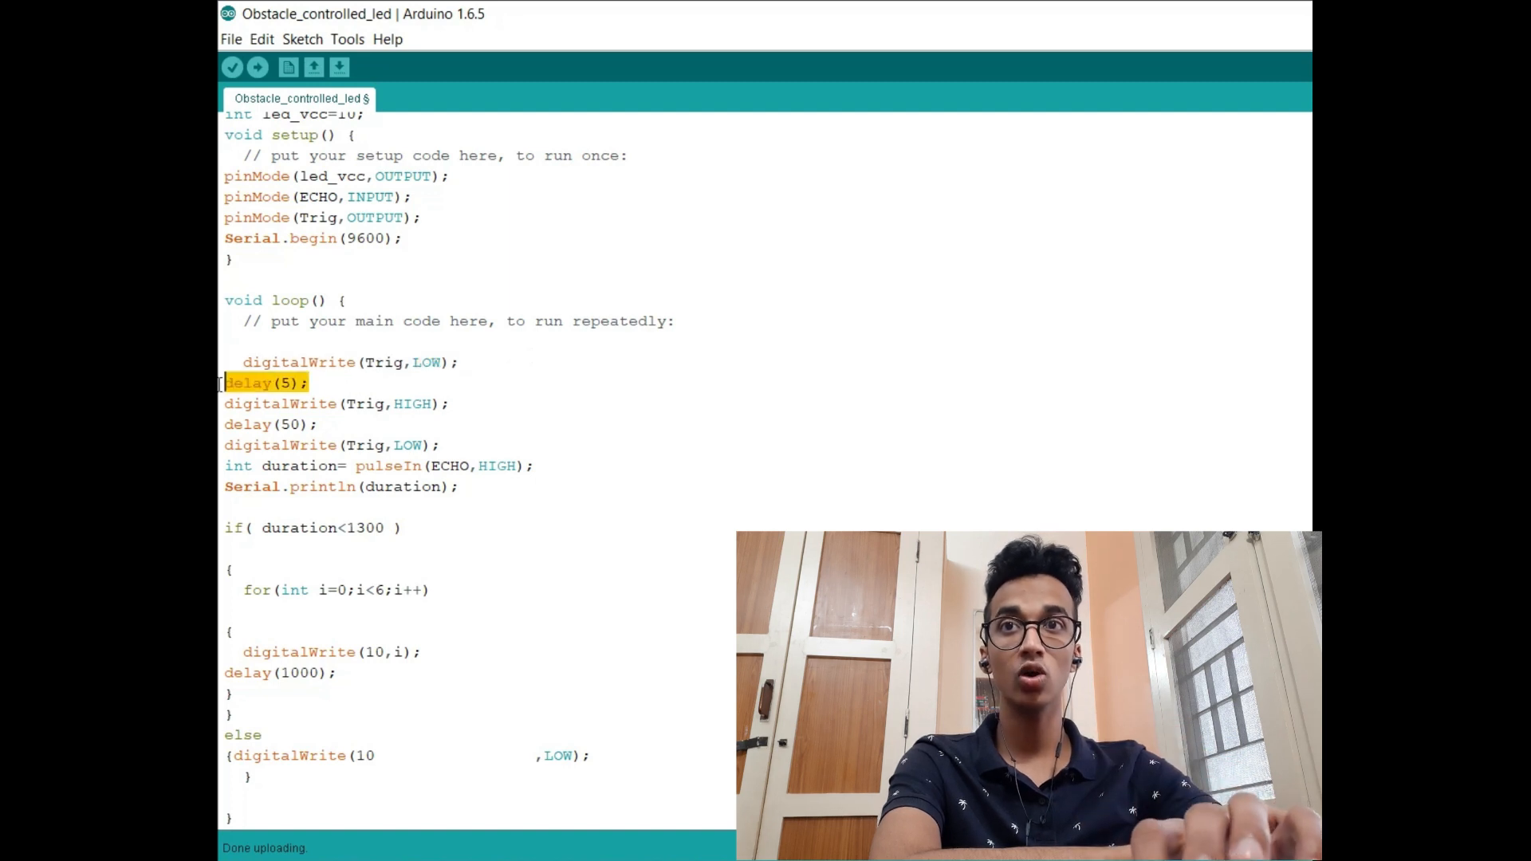
click(336, 404)
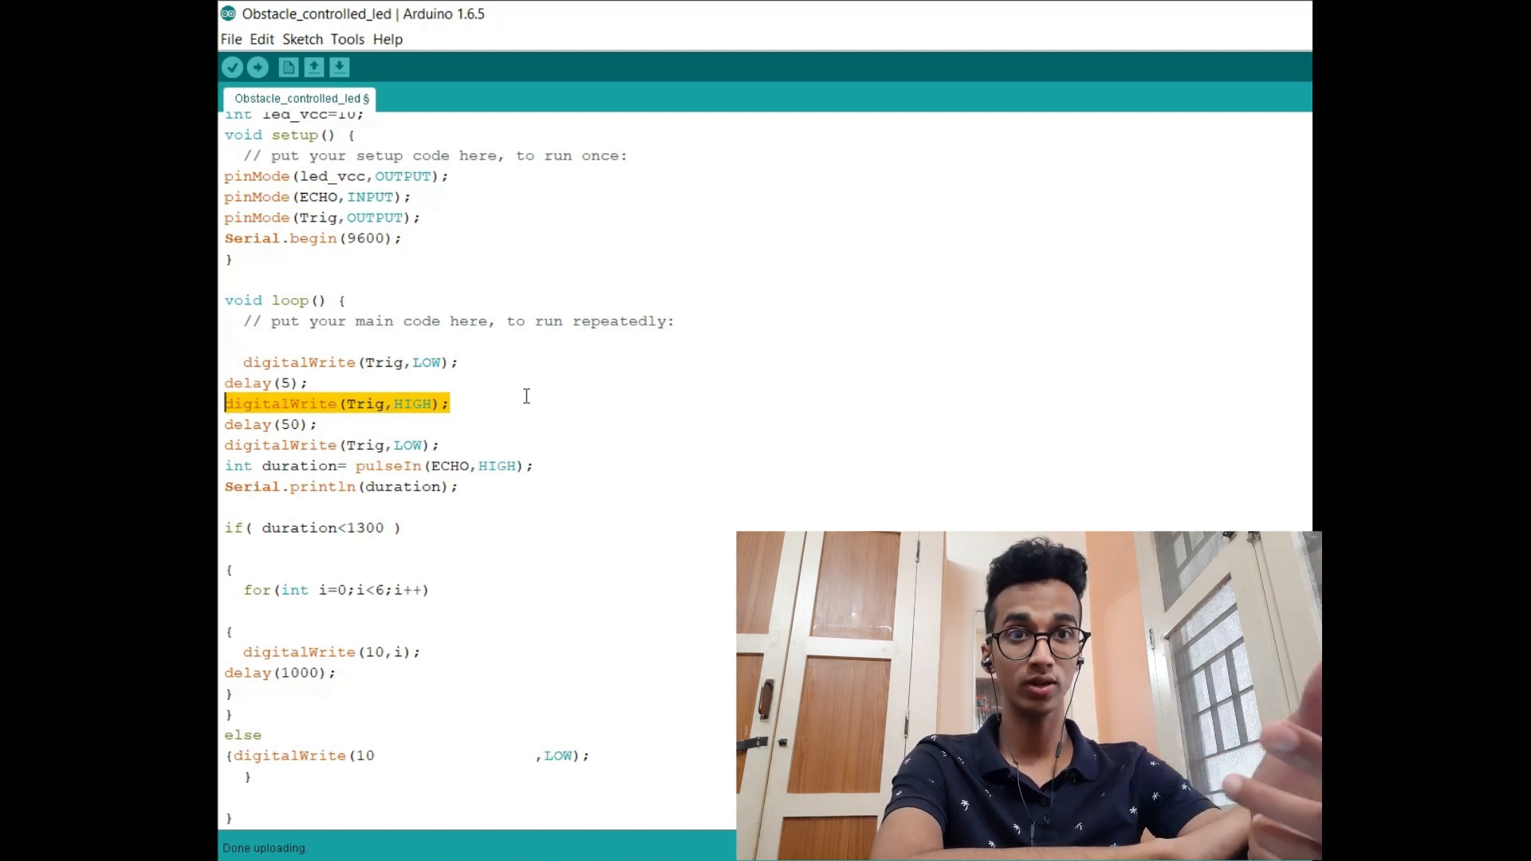
click(442, 444)
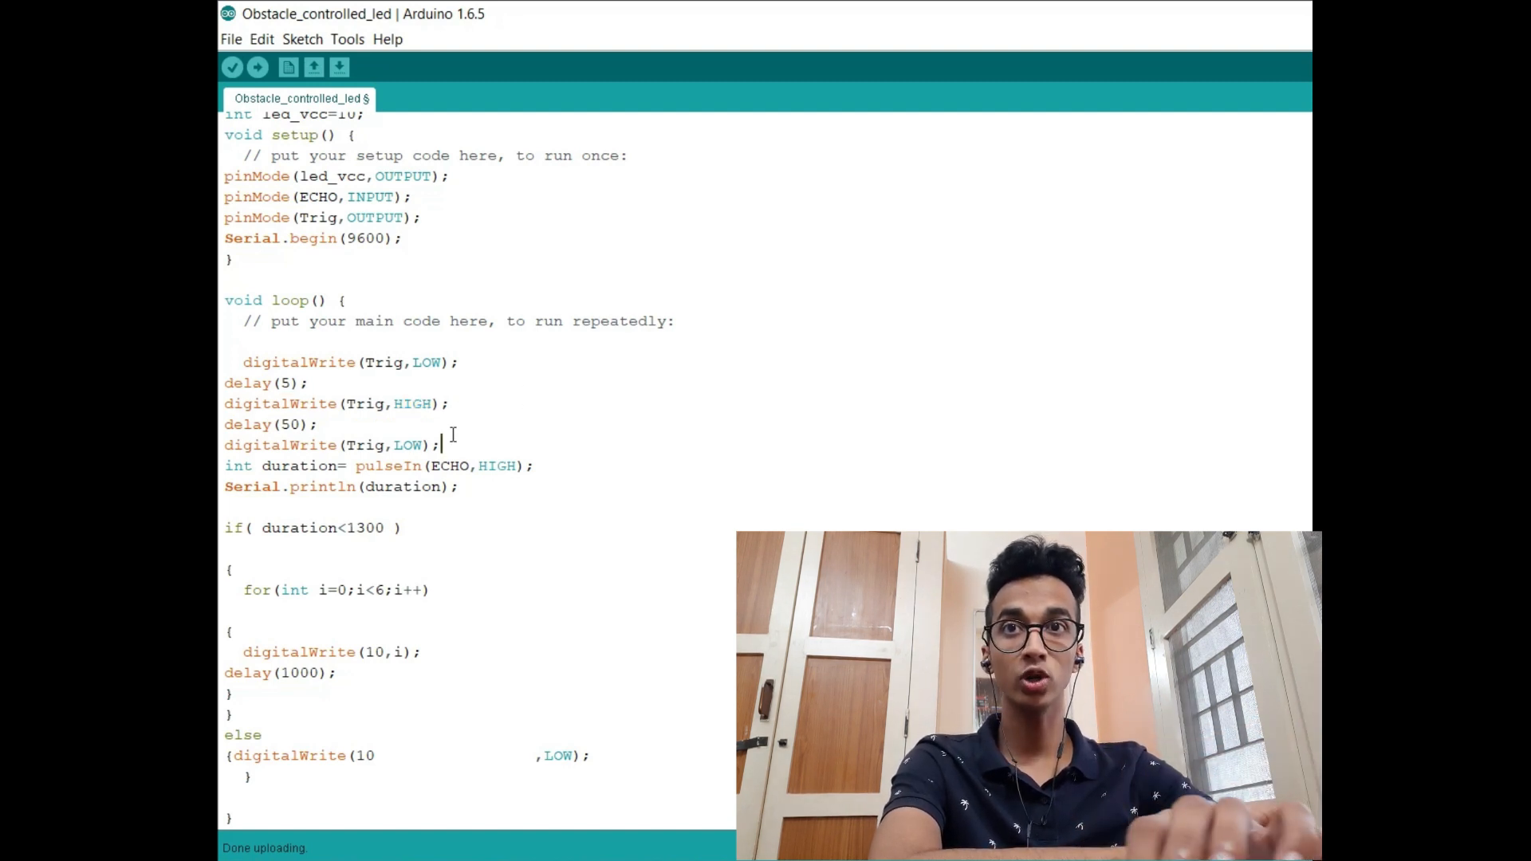
double_click(248, 424)
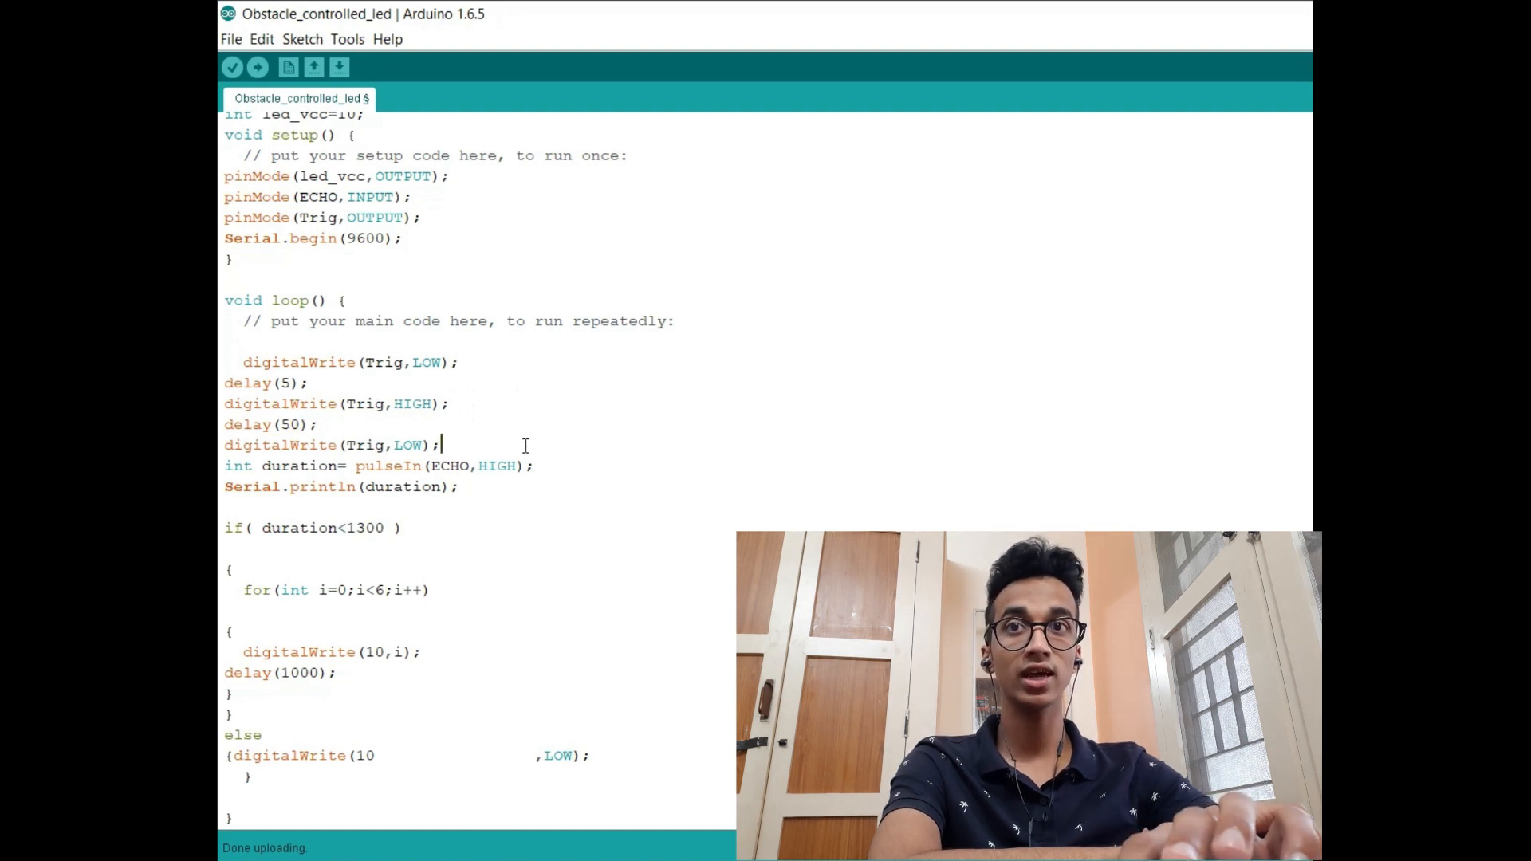
triple_click(332, 445)
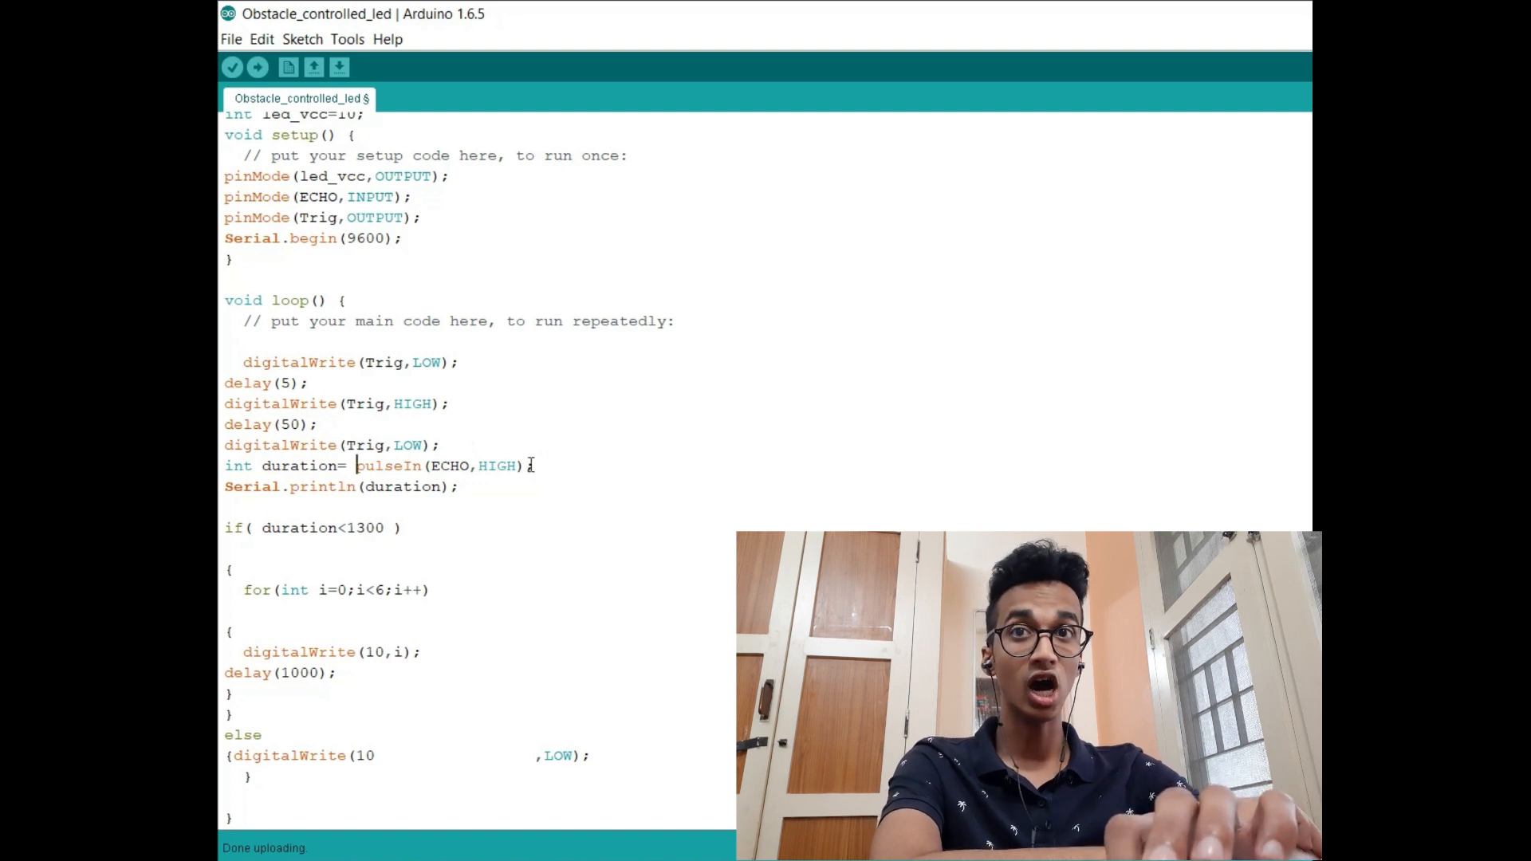
mouse_move(532, 469)
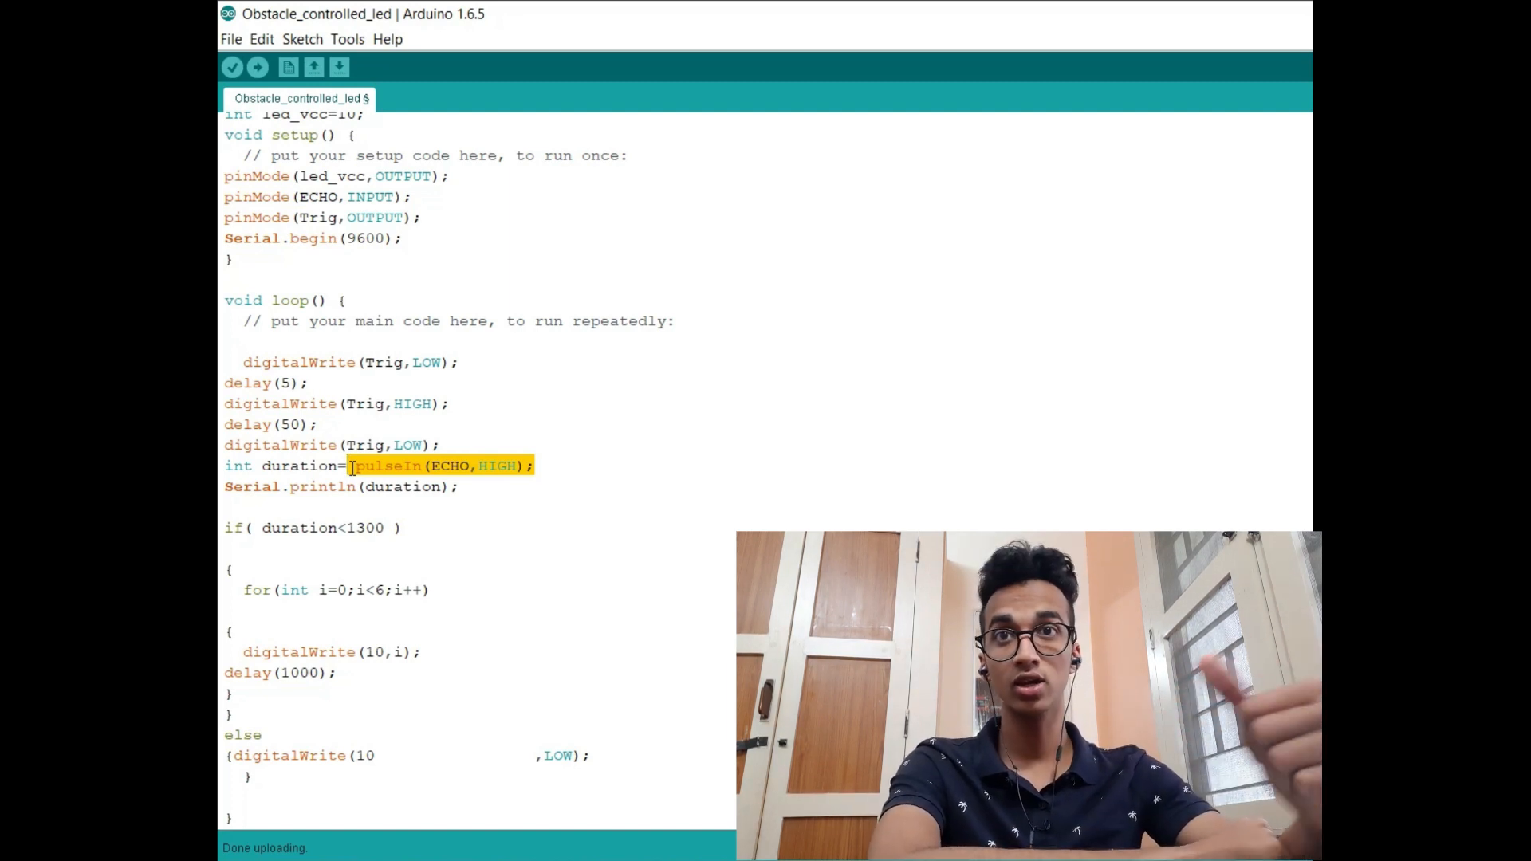
mouse_move(510, 491)
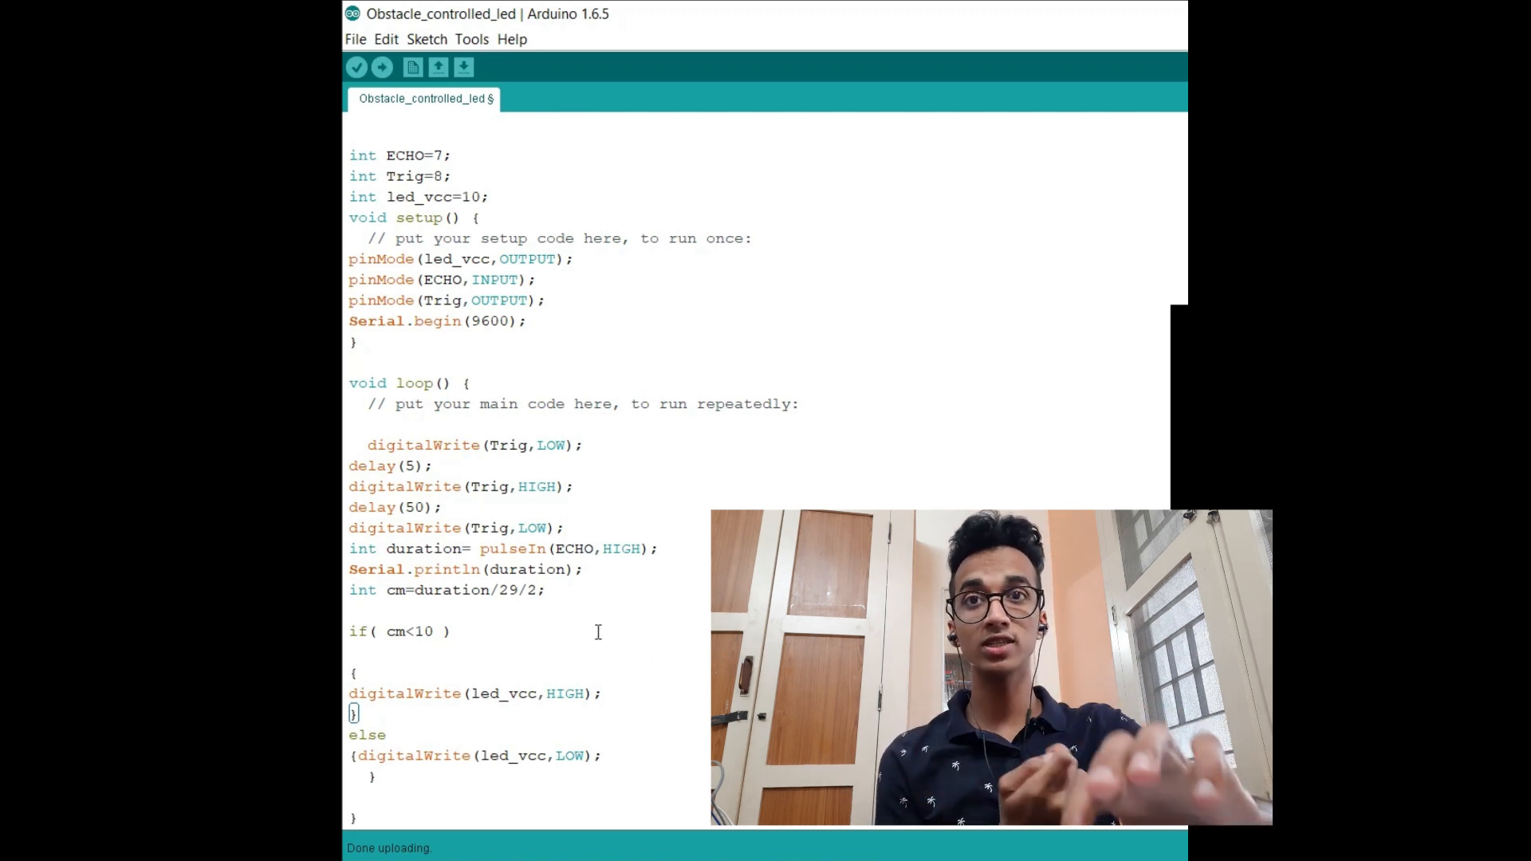
Review the new loop logic: cm=duration/29/2 and the if(cm<10) LED HIGH/LOW branch
double_click(488, 590)
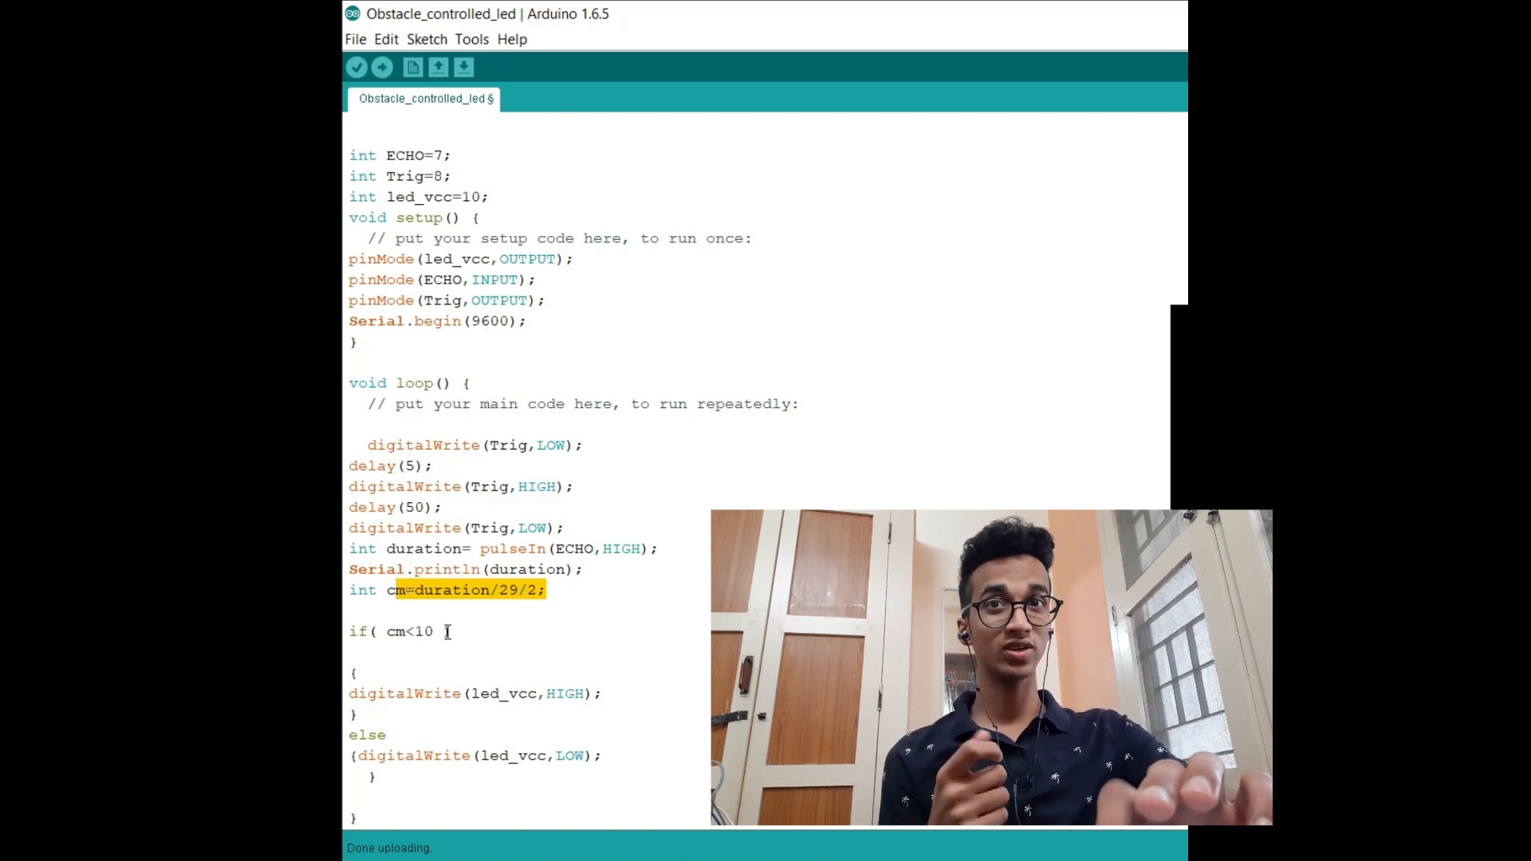
double_click(410, 631)
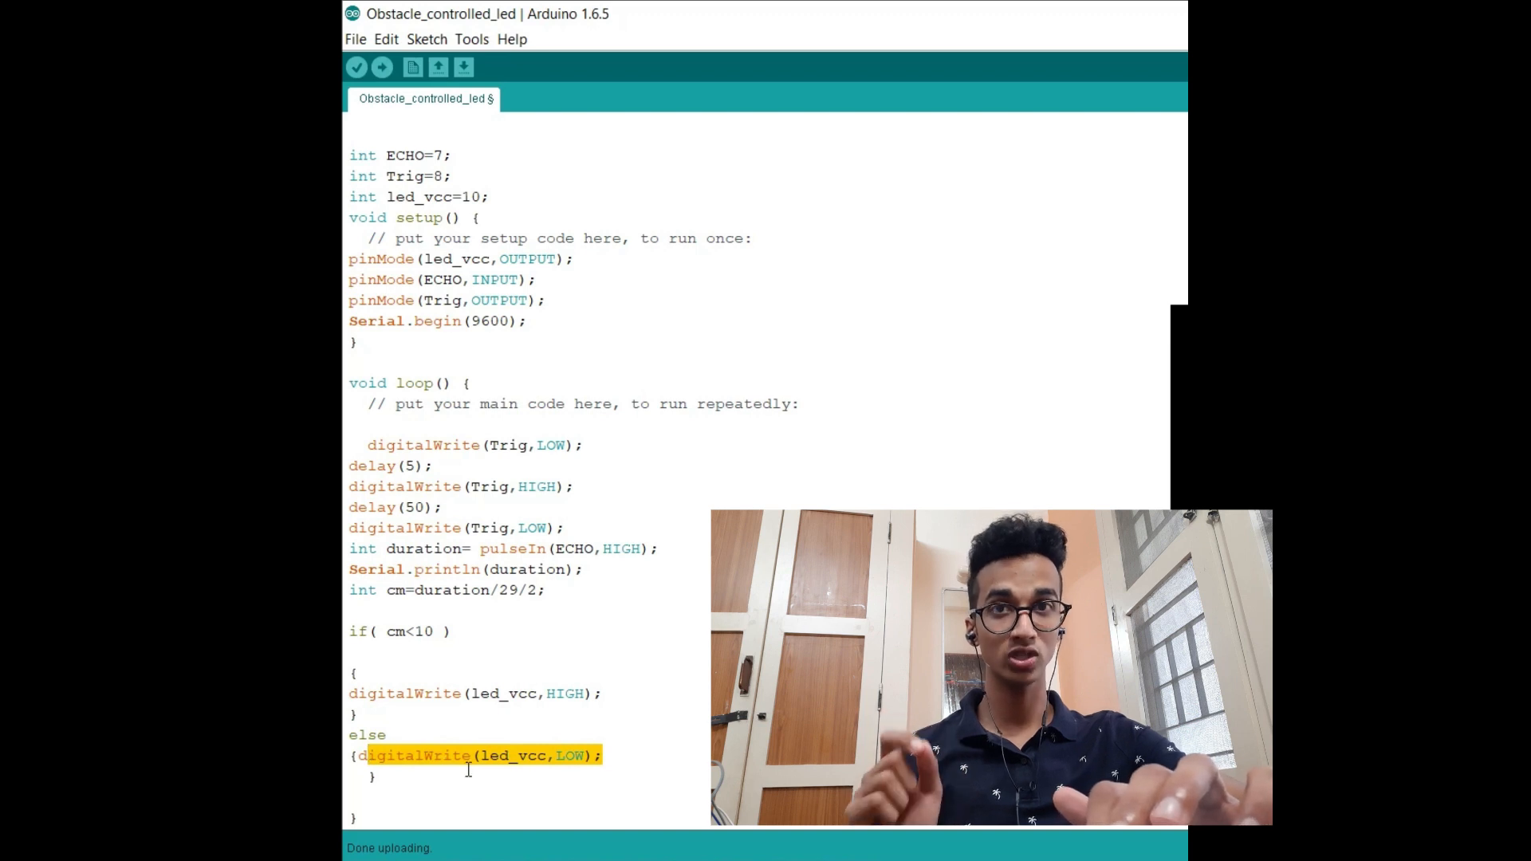
click(673, 212)
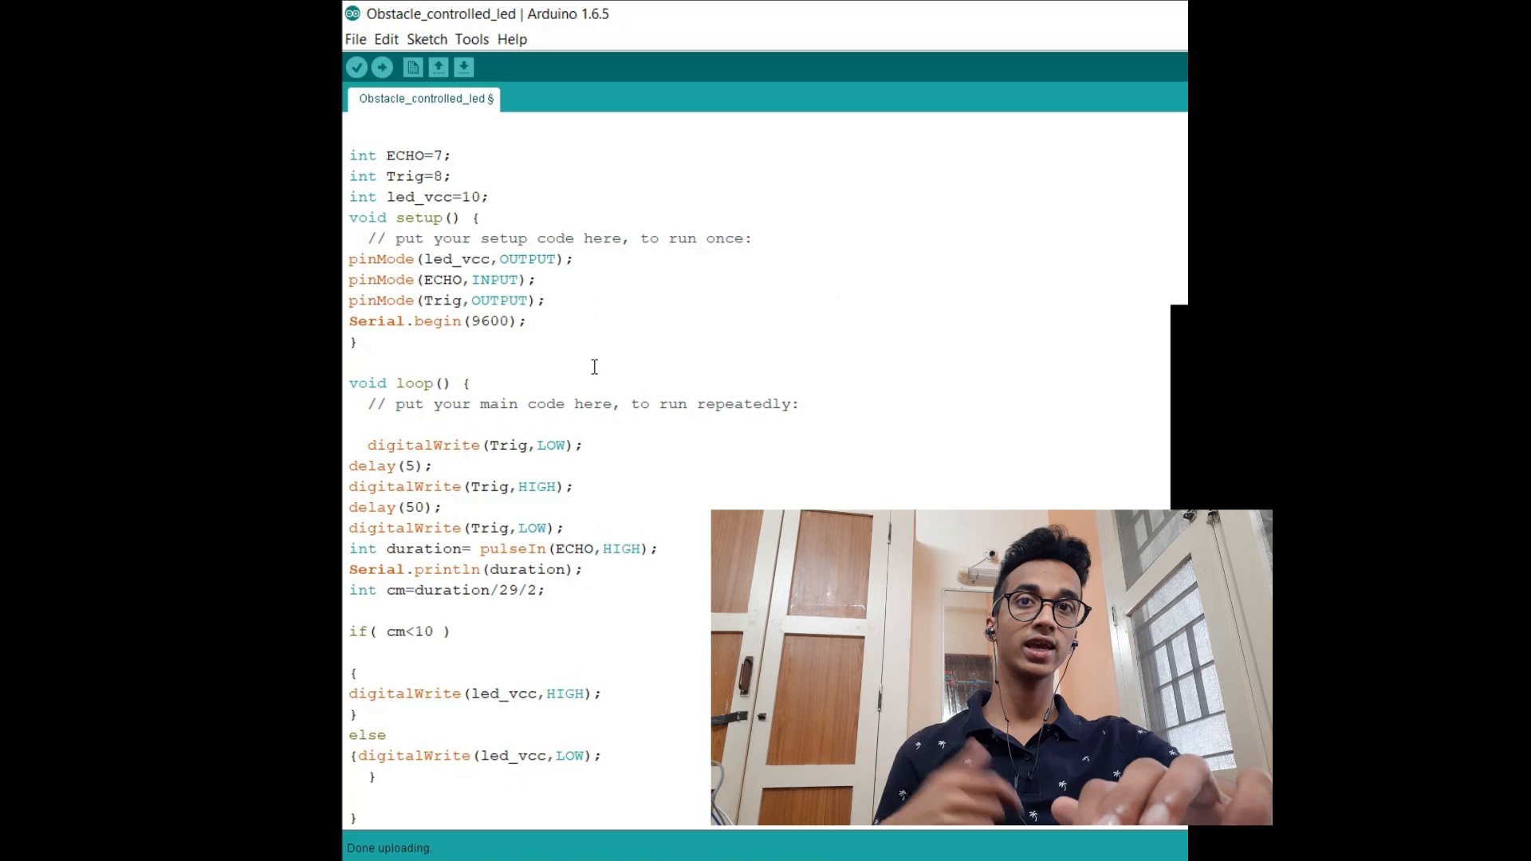
mouse_move(413, 67)
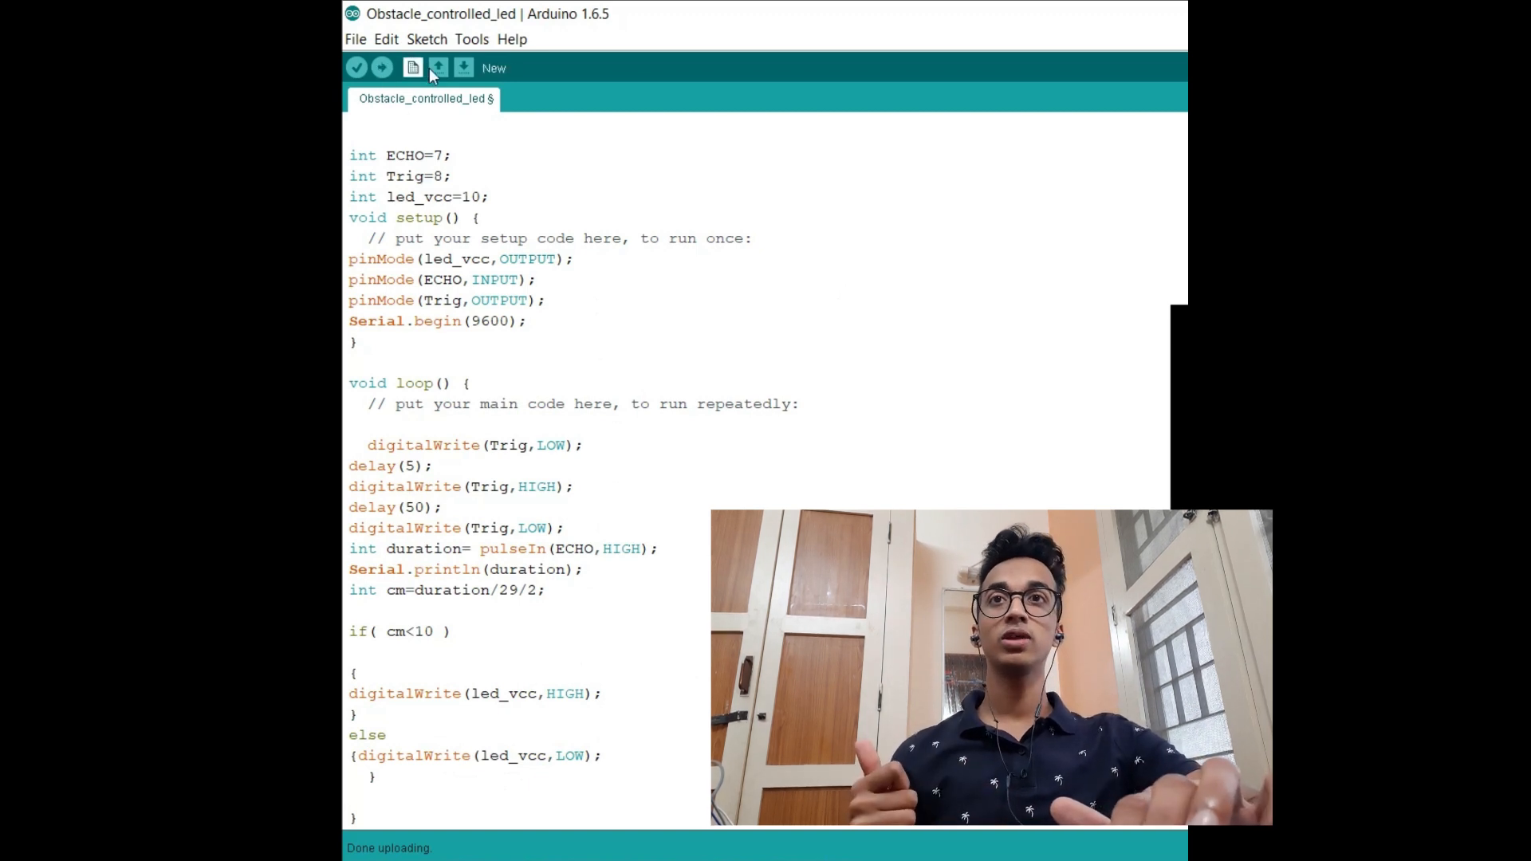
Print cm instead of duration and watch the Serial Monitor show readings around 64–65
click(472, 38)
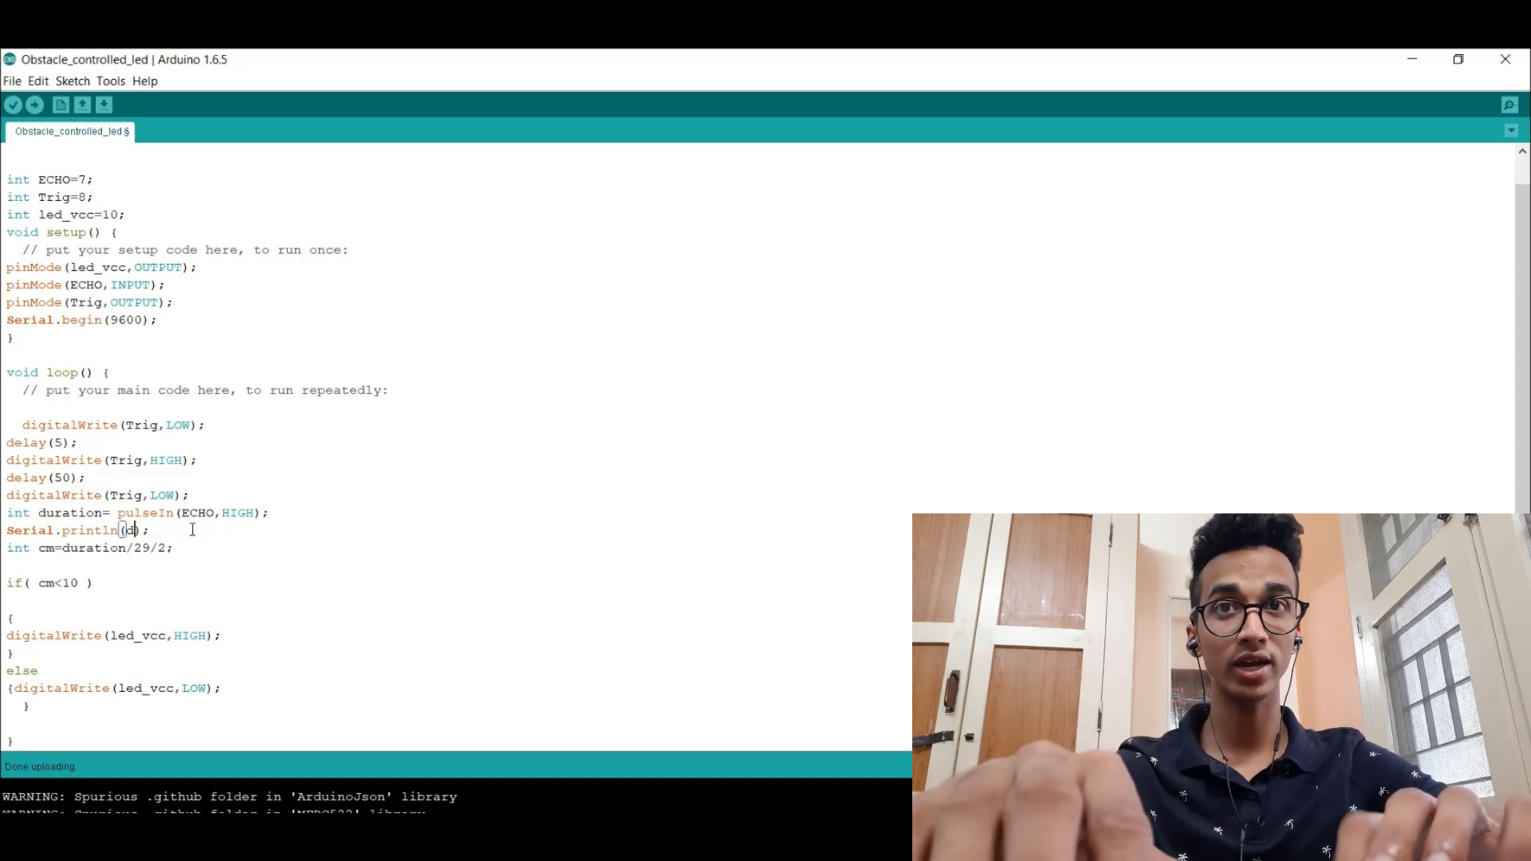
text(cm)
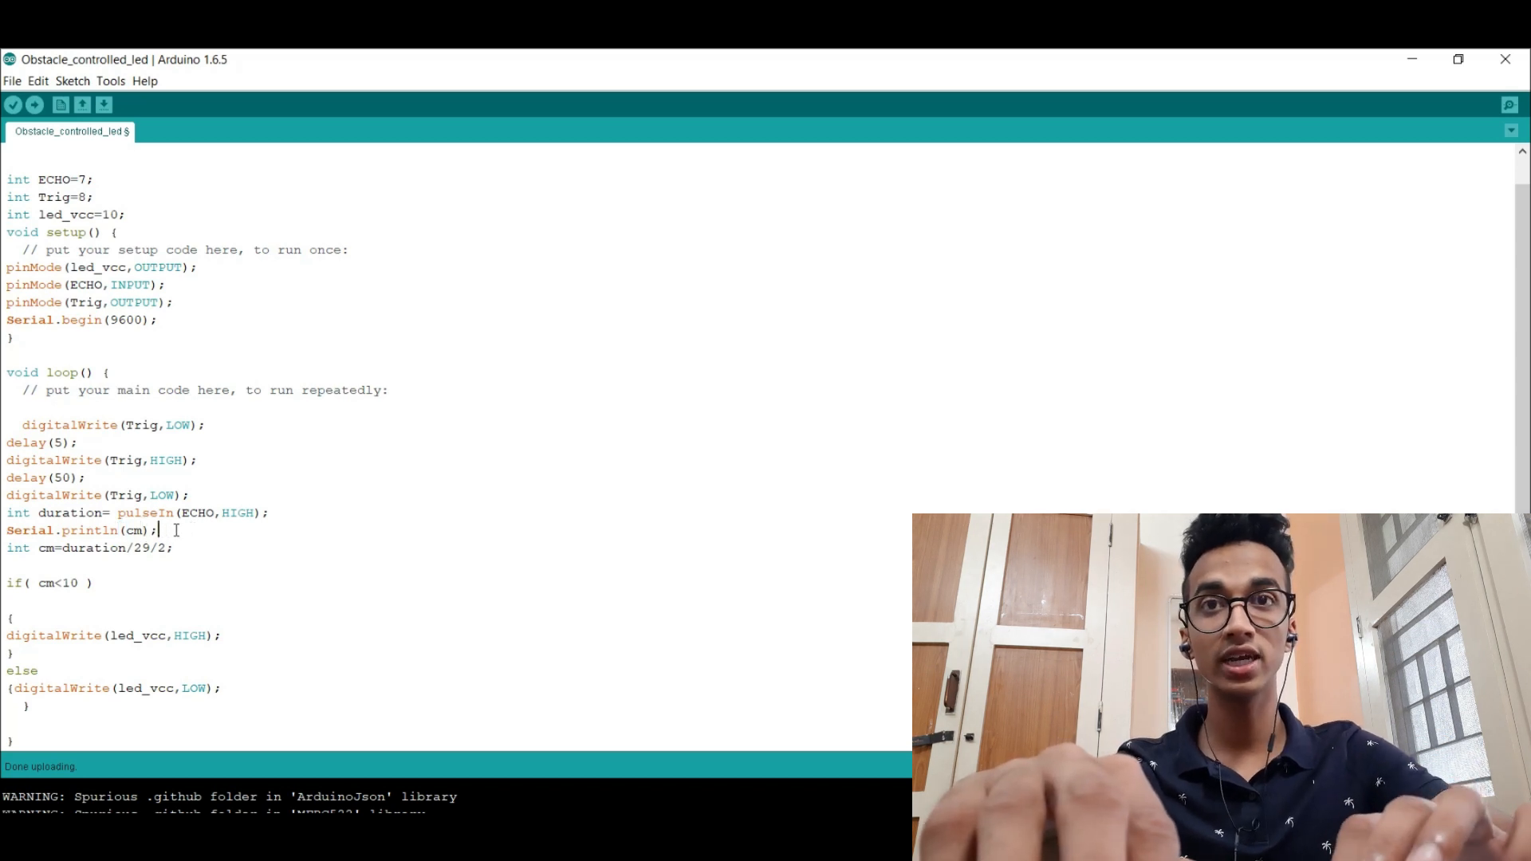
click(1509, 105)
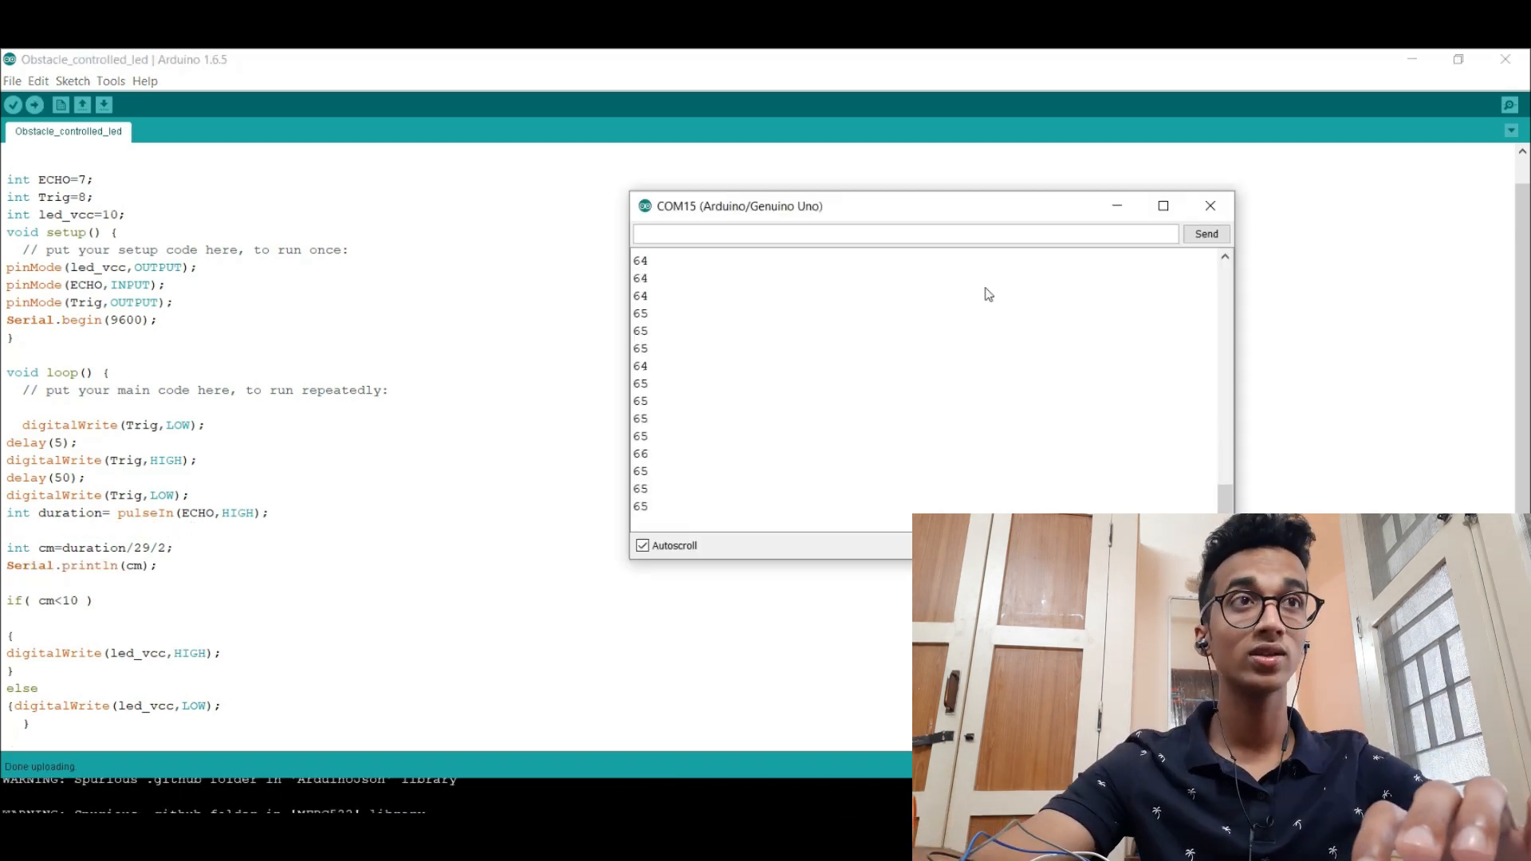